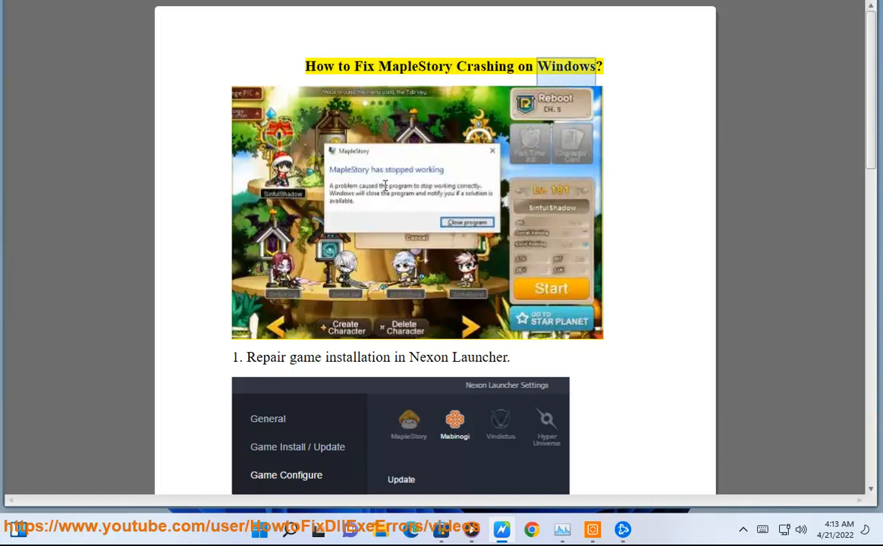
- Scroll the crash-fix guide down past the repair step to the compatibility step
scroll("down", 3)
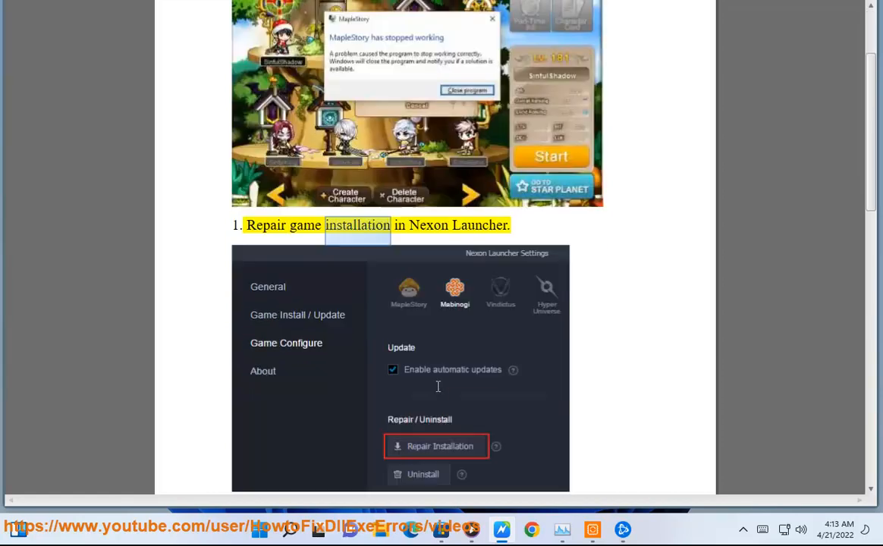
scroll("down", 3)
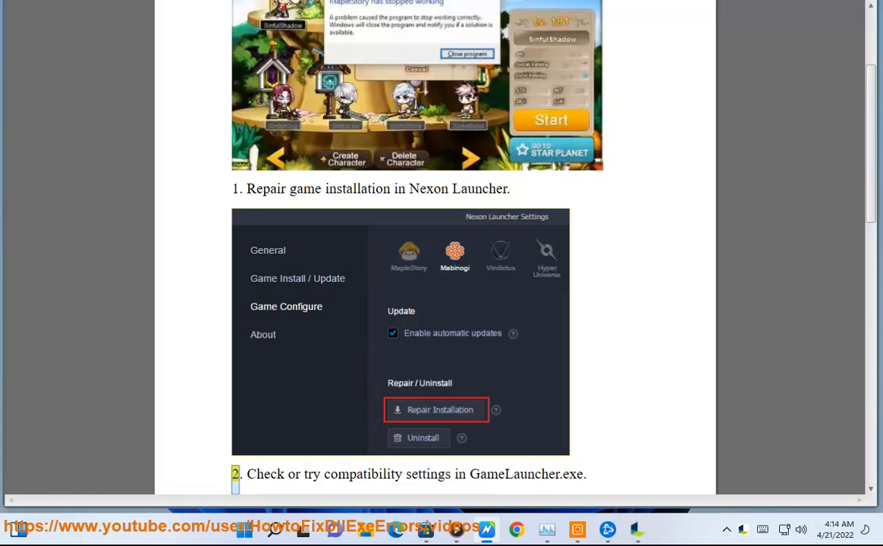
scroll("down", 3)
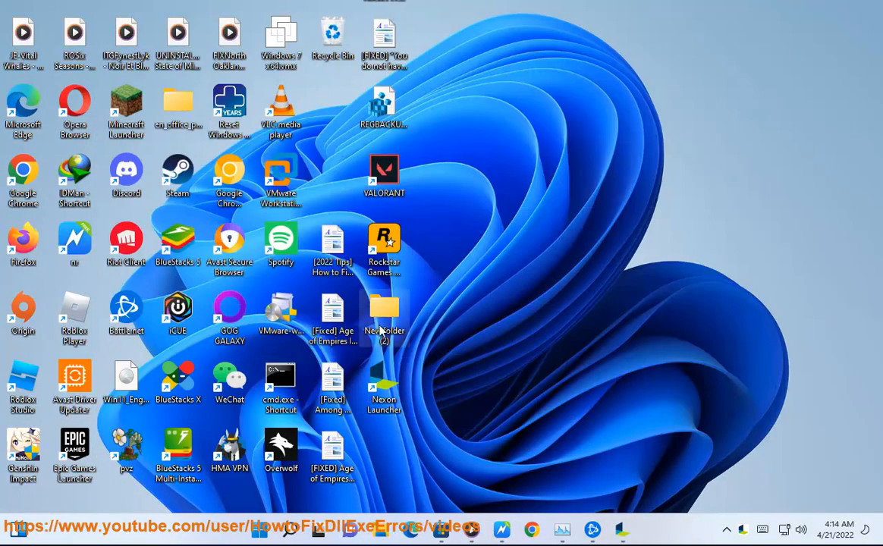
- Show the full context-menu options for a game shortcut on the desktop
right_click(384, 177)
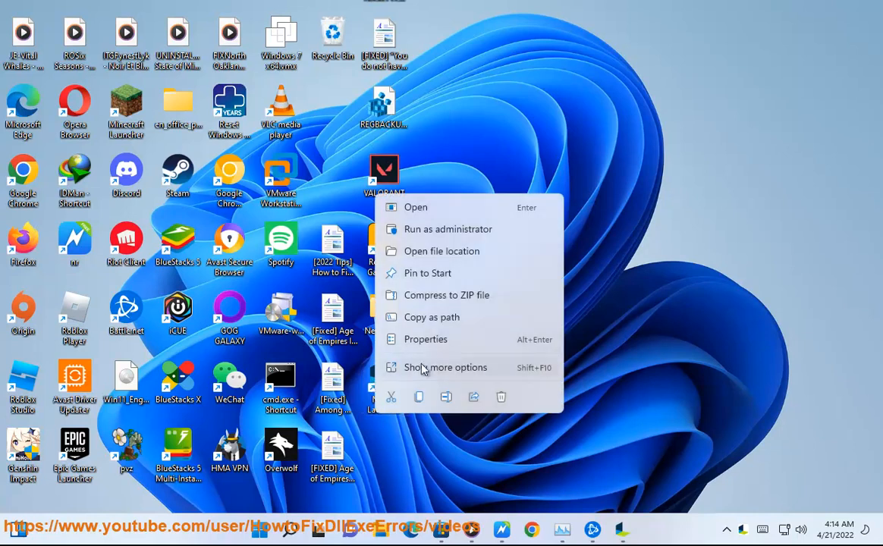
left_click(425, 340)
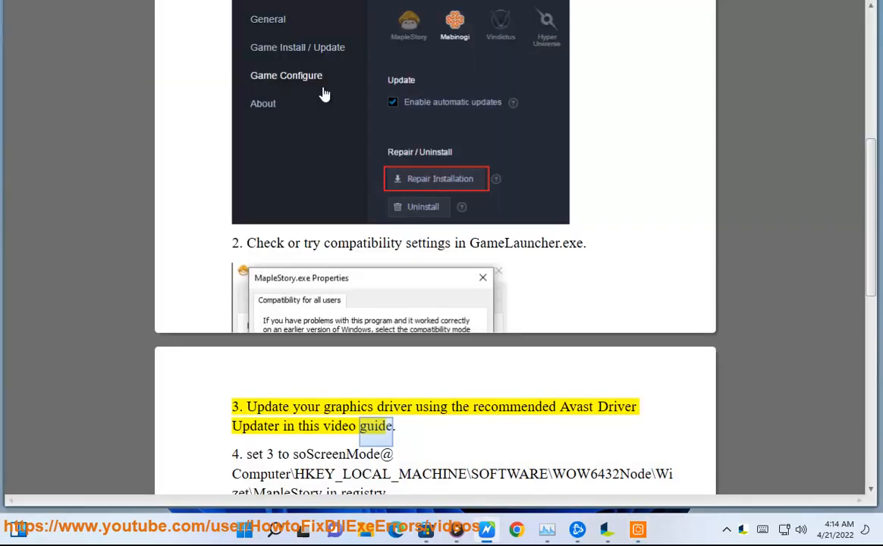
- Reach step 4 and select parts of the soScreenMode registry path, including WOW6432Node
scroll("down", 3)
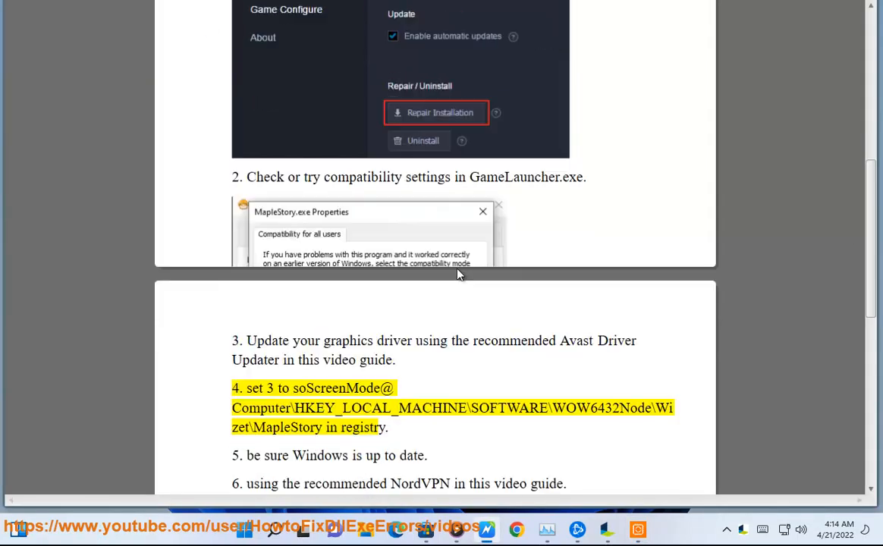
scroll("down", 3)
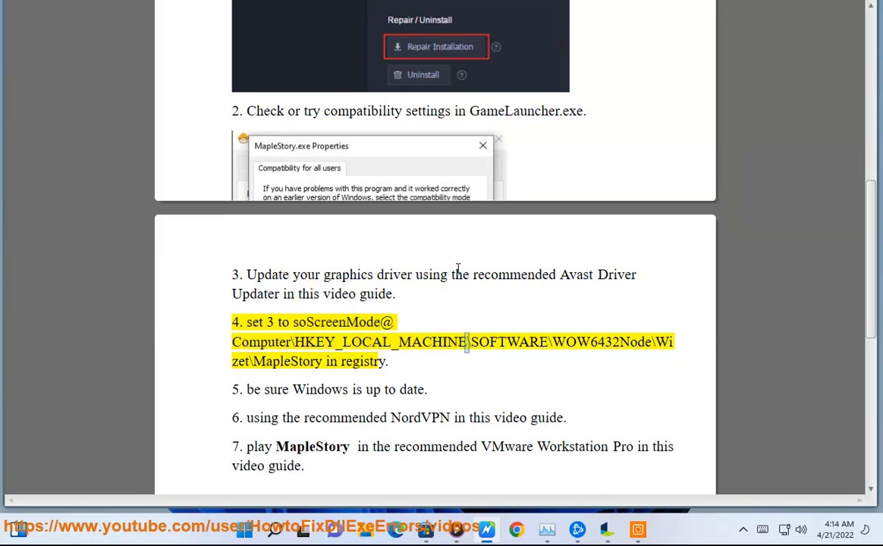
double_click(595, 342)
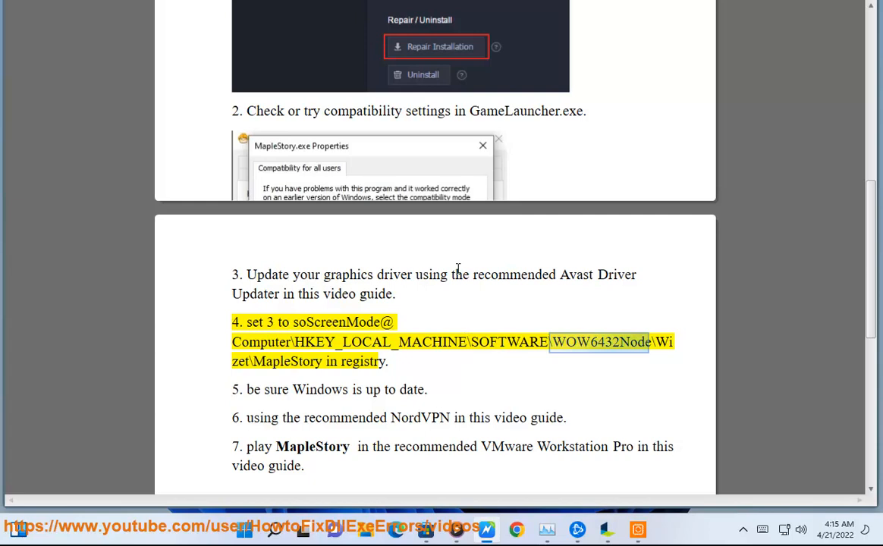
double_click(363, 361)
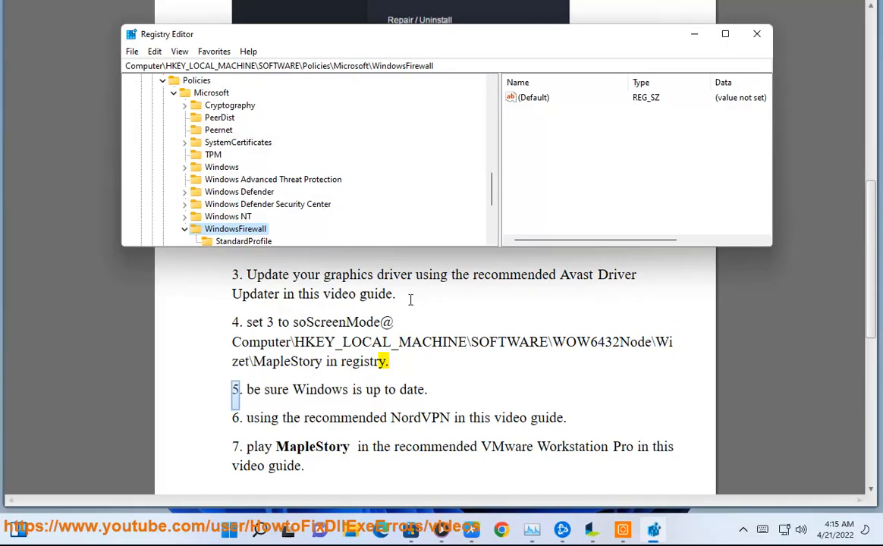
mouse_move(468, 379)
type("OW643")
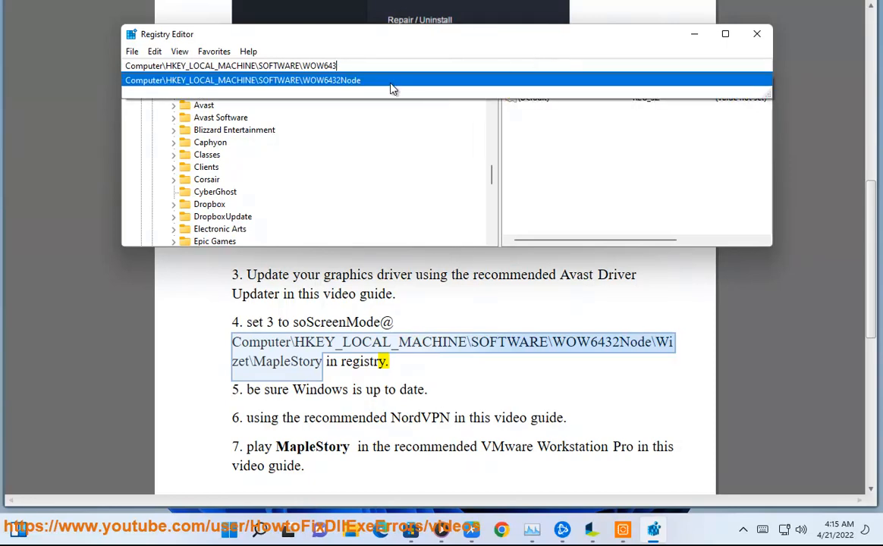
- Navigate to HKEY_LOCAL_MACHINE\SOFTWARE\WOW6432Node and select Wizet in the guide's path
left_click(243, 79)
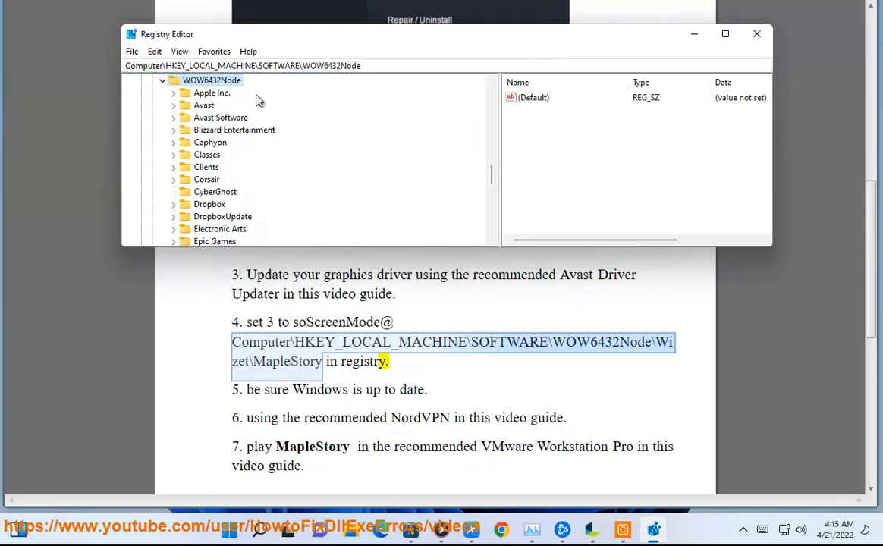
scroll("down", 3)
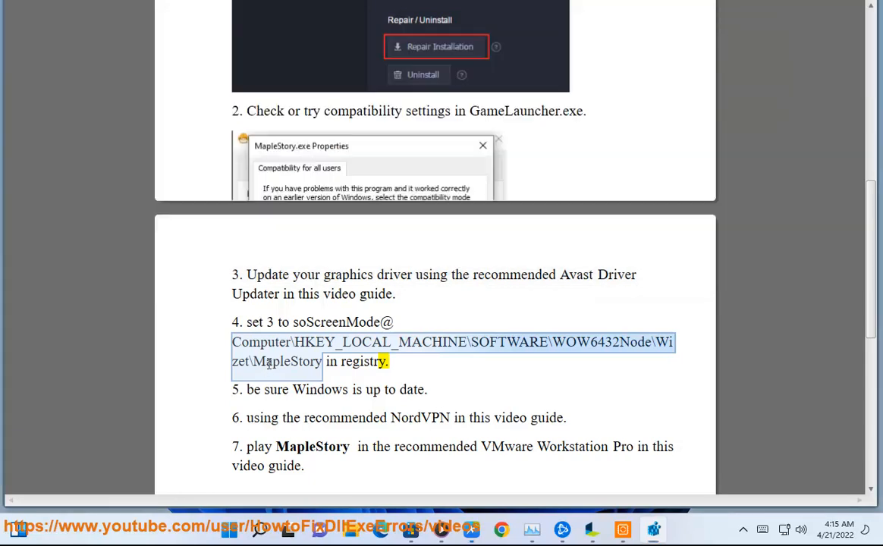
double_click(288, 361)
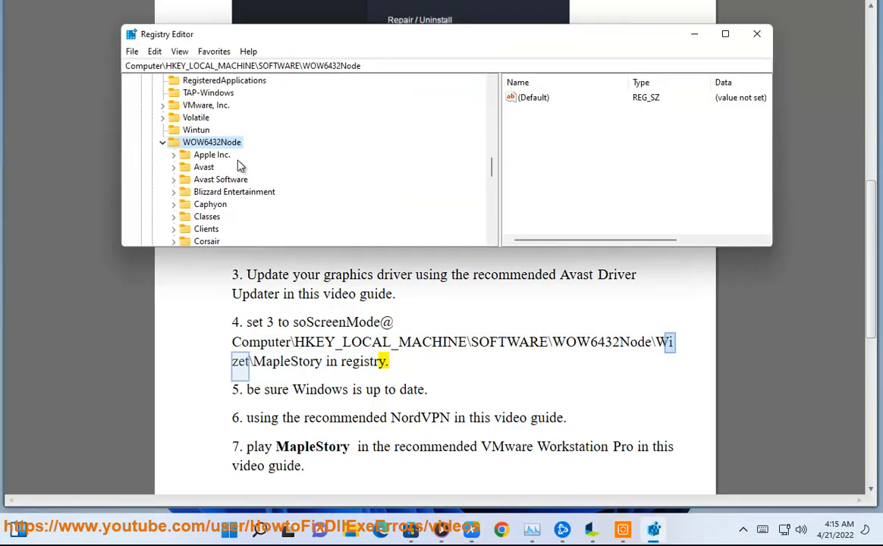
- Create a new key named Wizet under WOW6432Node
right_click(212, 143)
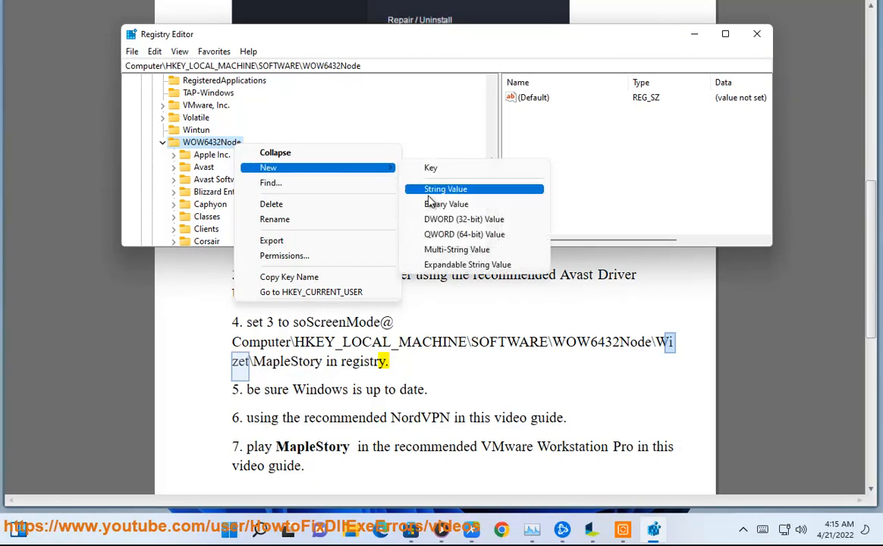
left_click(431, 167)
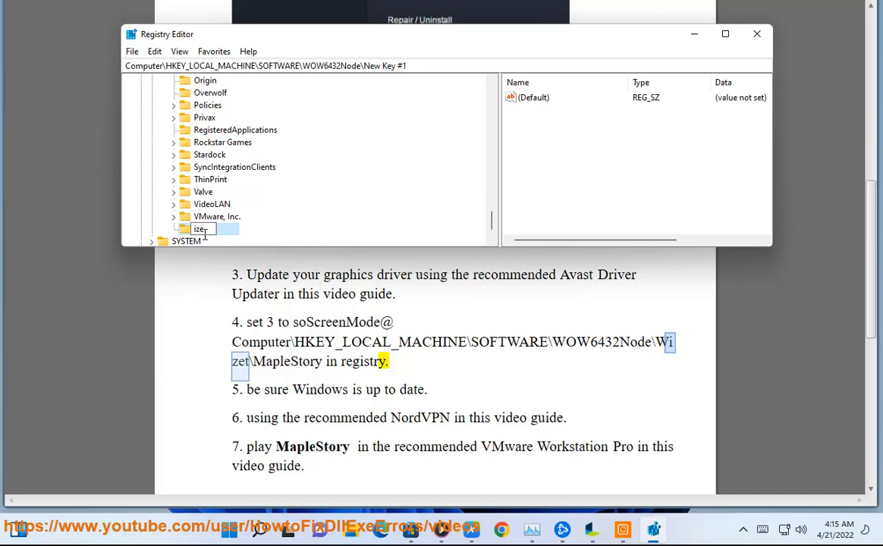
type("Wize")
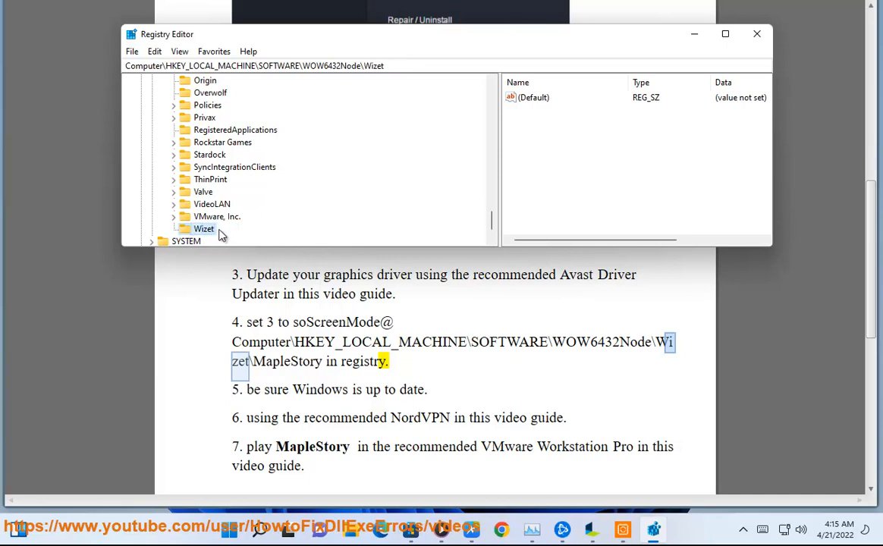
- Create a new key named MapleStory inside Wizet
right_click(204, 228)
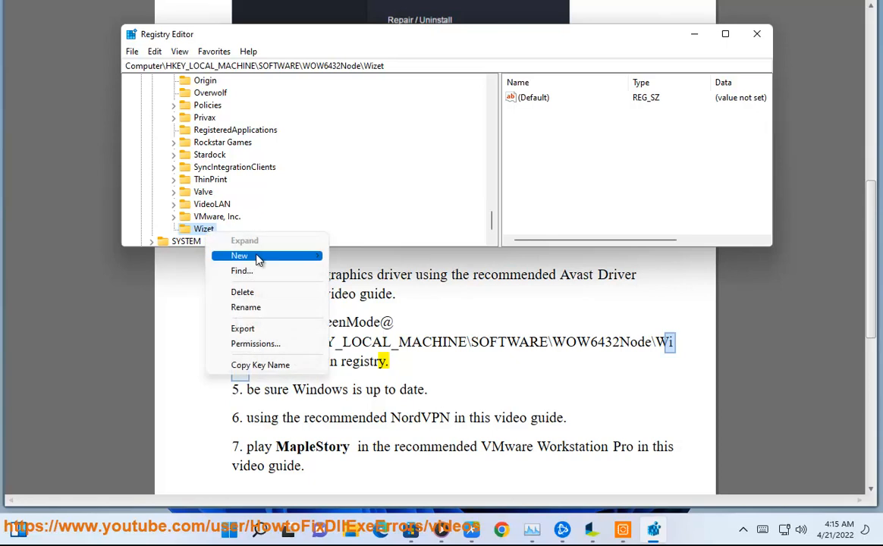
left_click(240, 255)
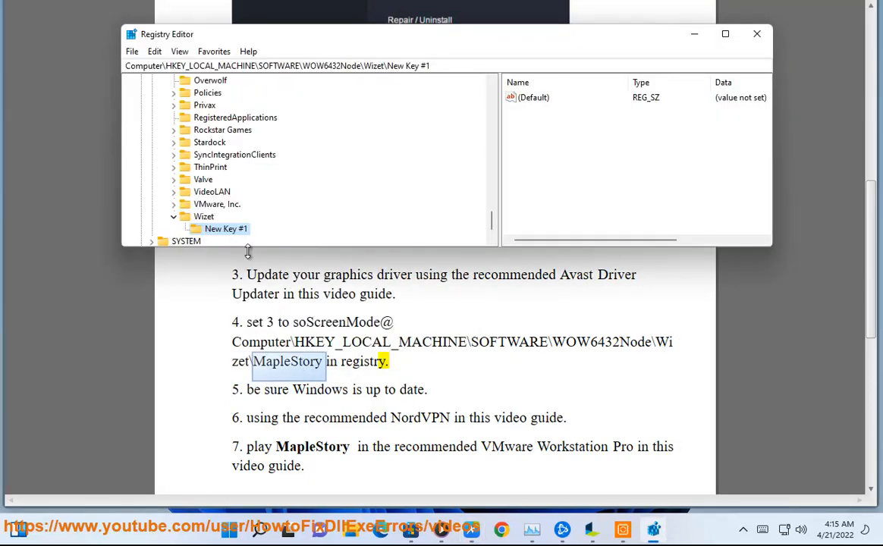
type("MapleStory")
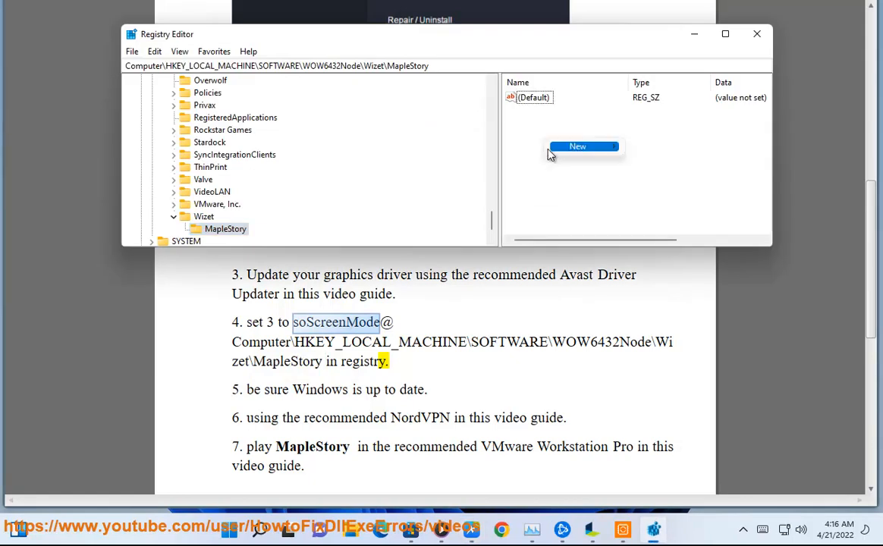
- Add a DWORD value soScreenMode to the MapleStory key and set its data to 3
left_click(576, 146)
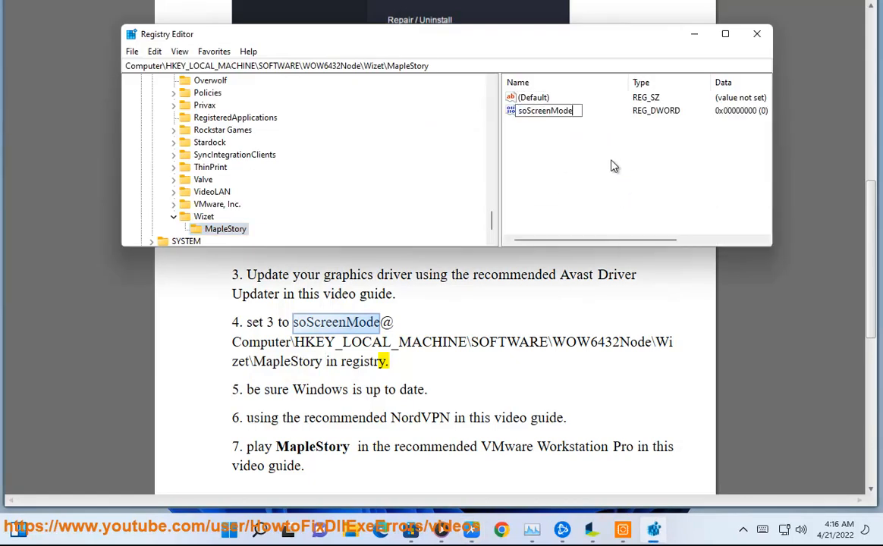
double_click(543, 110)
type("3")
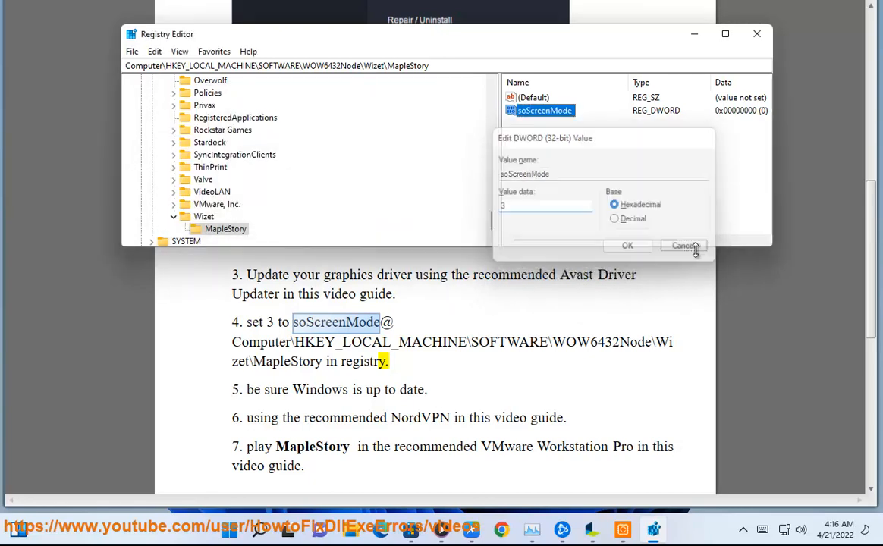
left_click(683, 246)
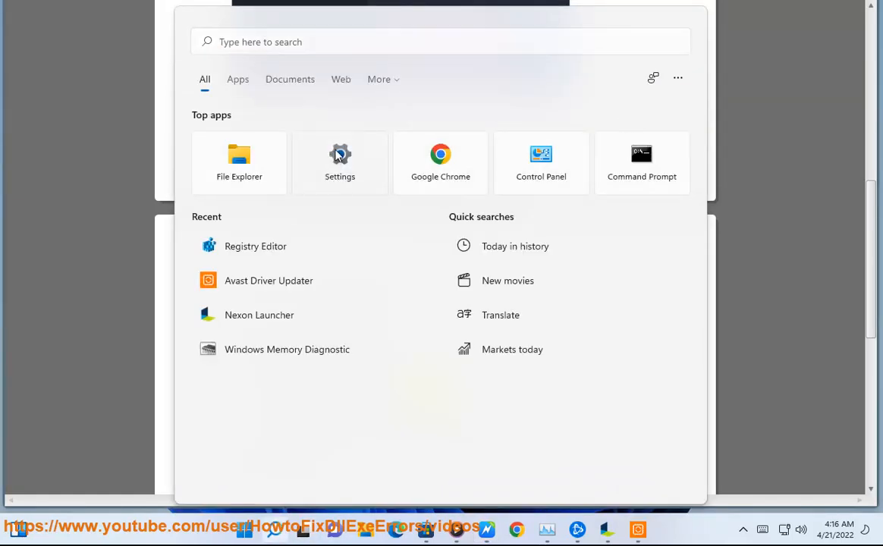
- Dismiss the Start menu and select a word in step 7 about VMware Workstation Pro
left_click(340, 159)
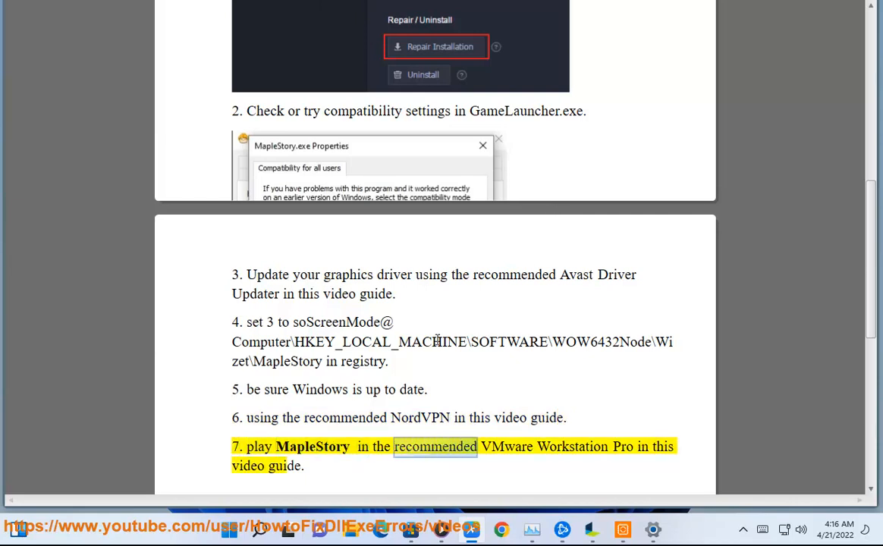
double_click(284, 466)
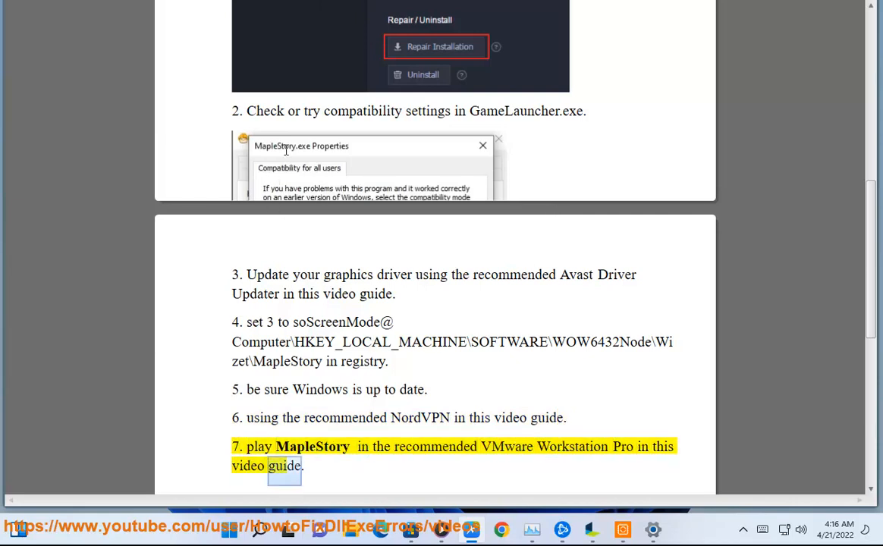